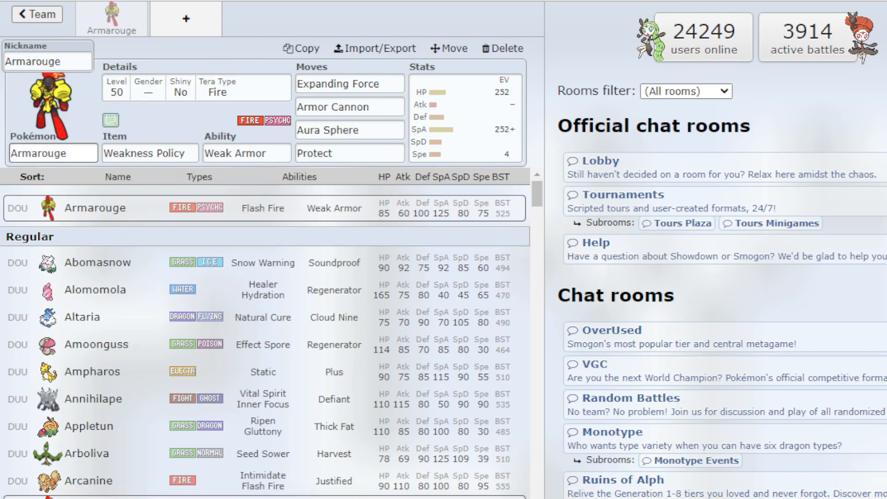
Bring up the held-item list for Armarouge, currently holding Weakness Policy
click(150, 153)
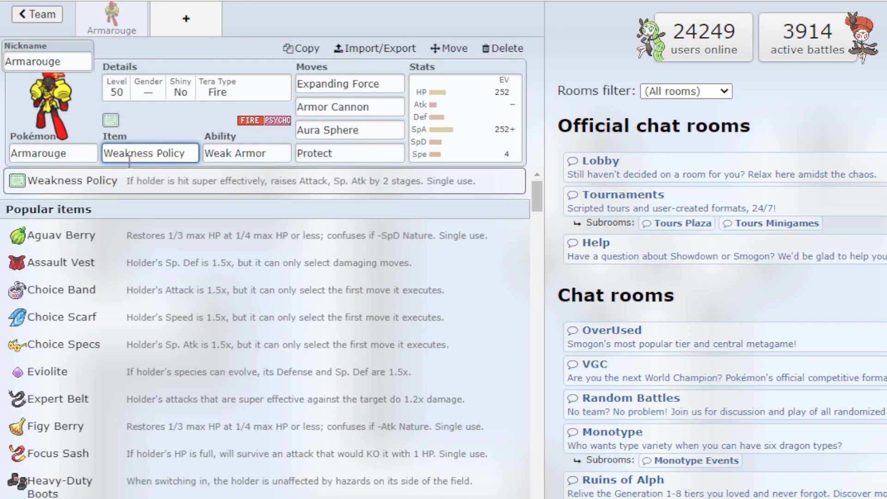
mouse_move(202, 191)
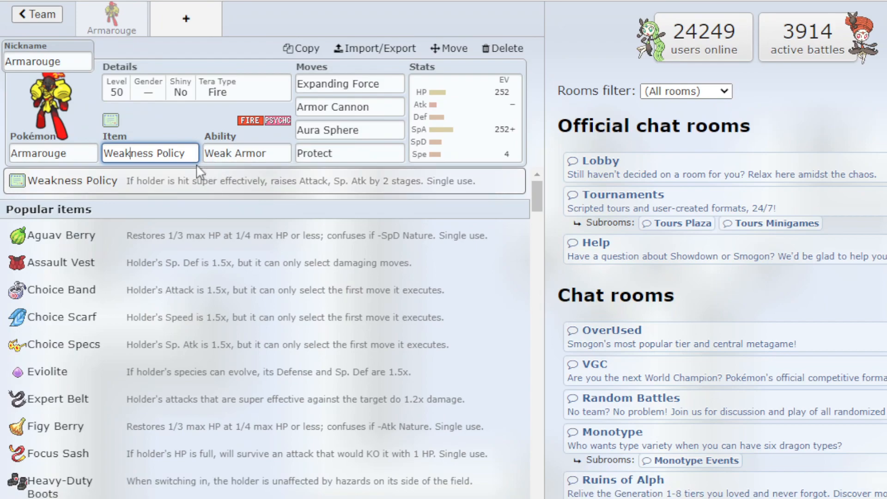
Show Armarouge's abilities and keep the hidden ability Weak Armor
click(246, 153)
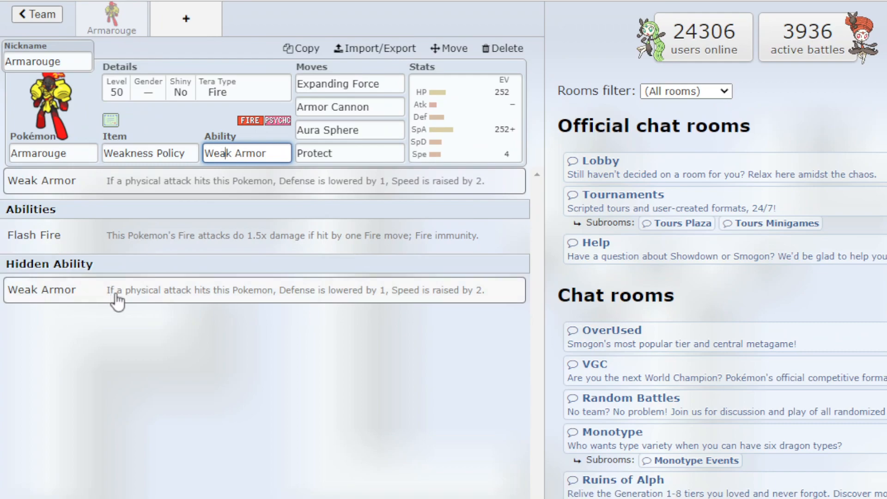
mouse_move(149, 297)
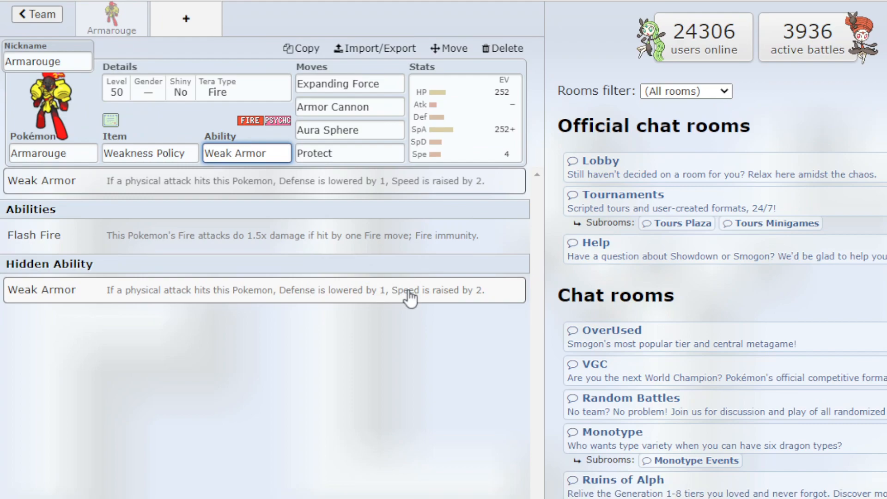
click(248, 152)
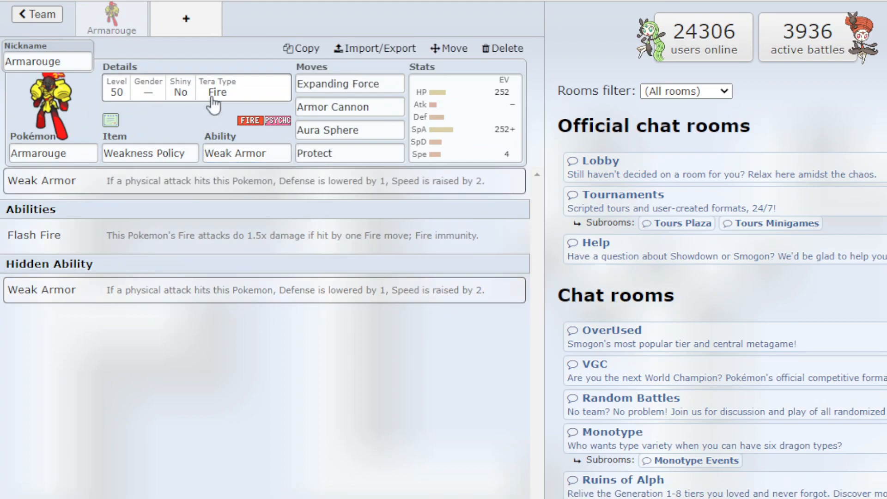
Change Armarouge's Tera Type from Fire to Psychic in the Details box
click(217, 91)
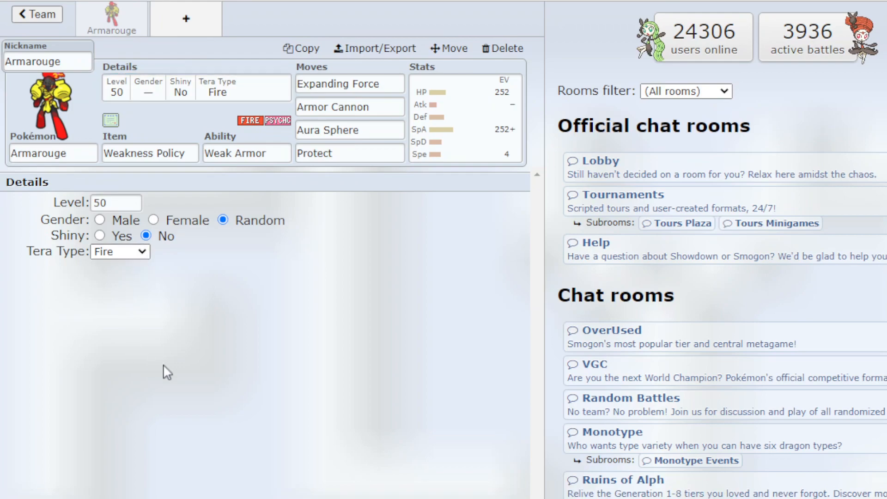
mouse_move(128, 433)
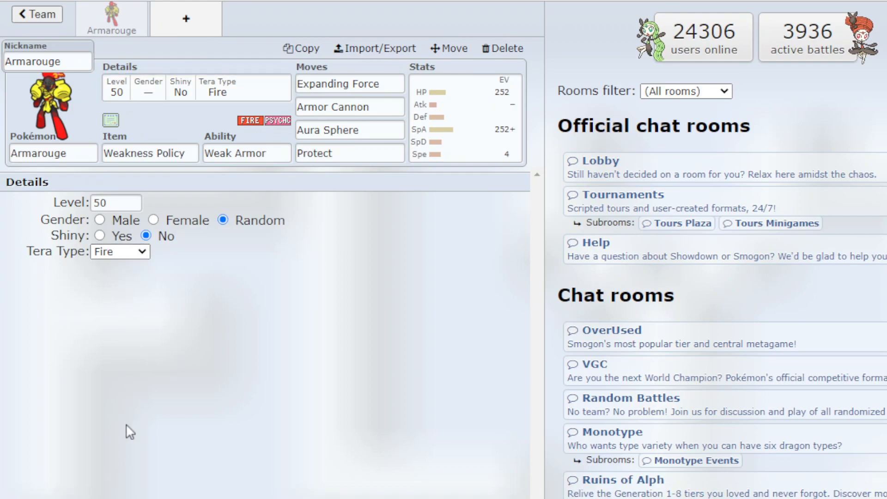
mouse_move(118, 456)
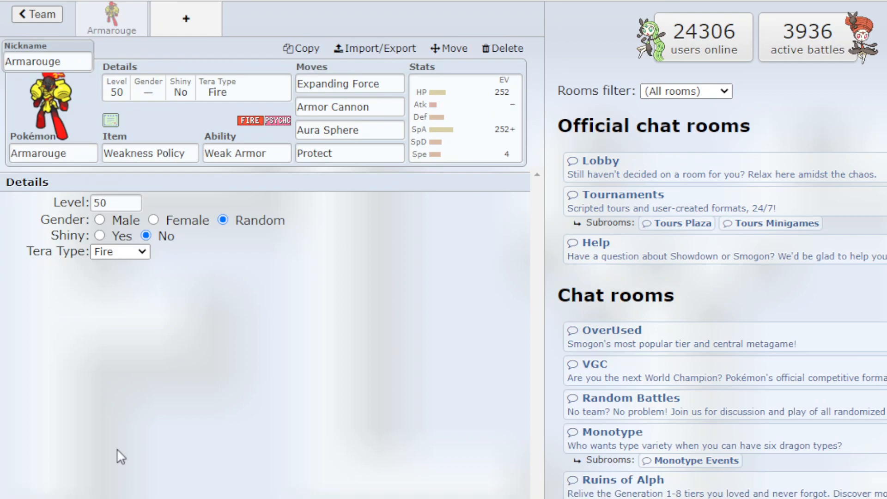
click(119, 251)
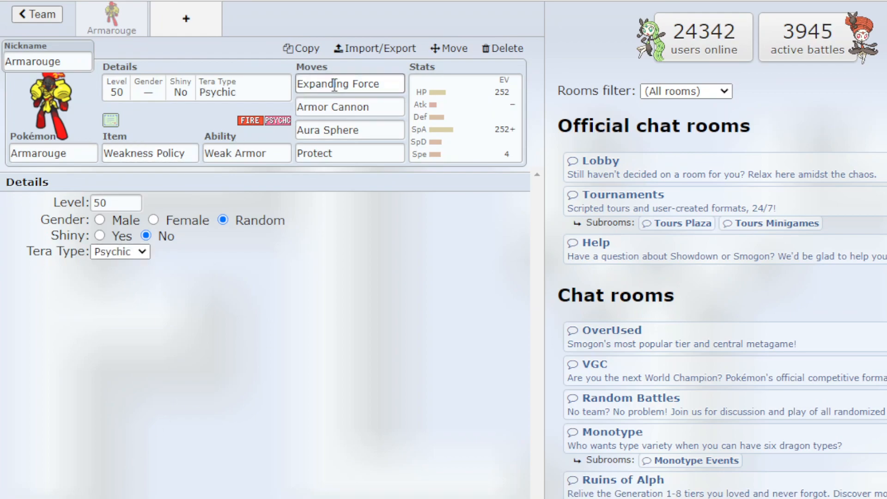
Fill the moveset with Expanding Force, Armor Cannon, Aura Sphere and Protect
click(349, 83)
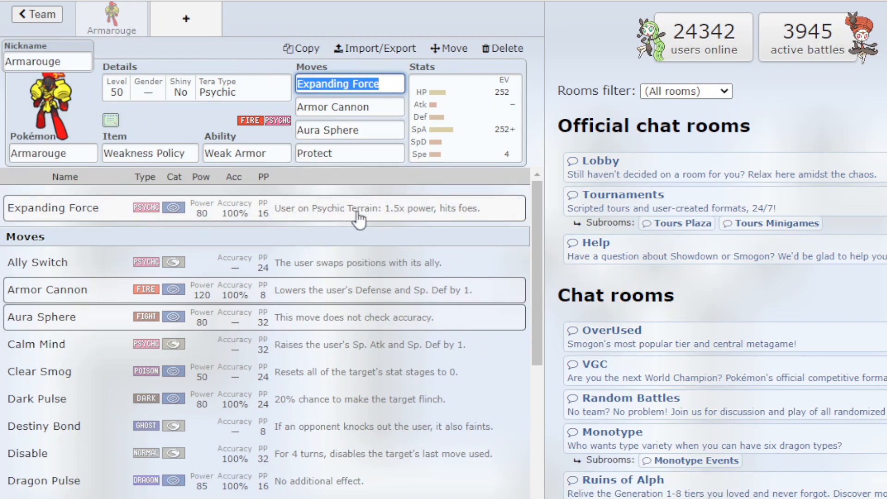
mouse_move(393, 221)
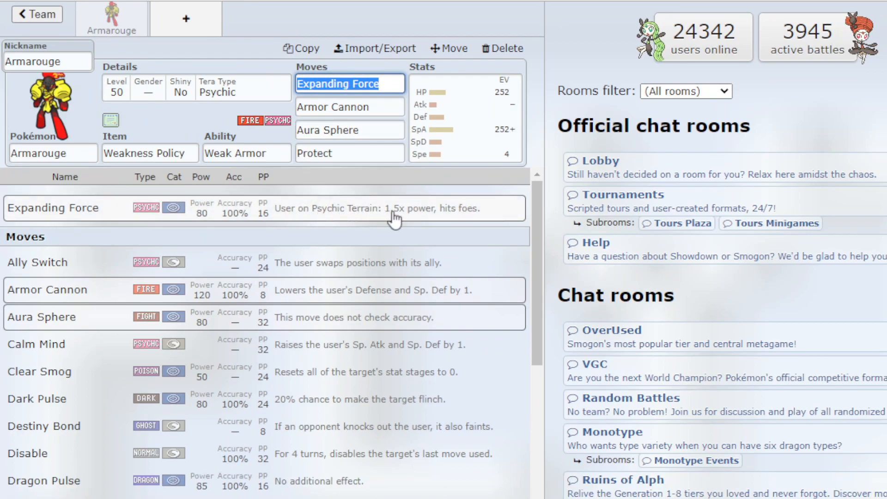
mouse_move(456, 211)
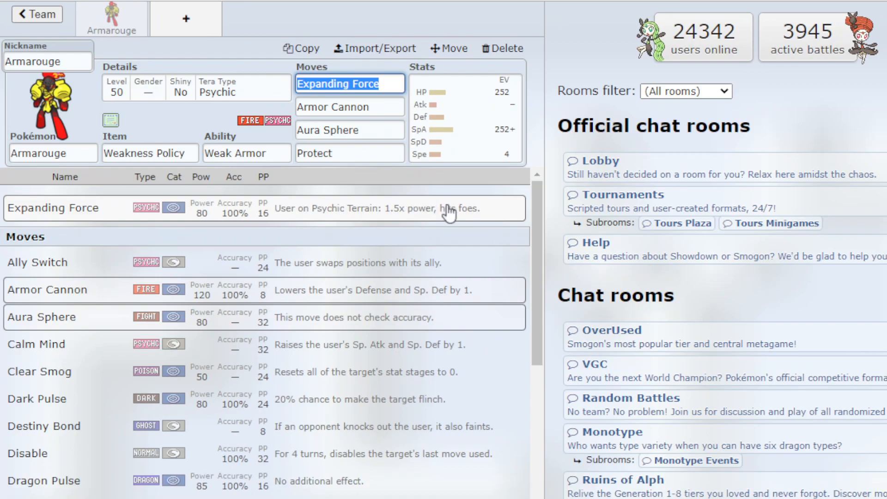
mouse_move(243, 136)
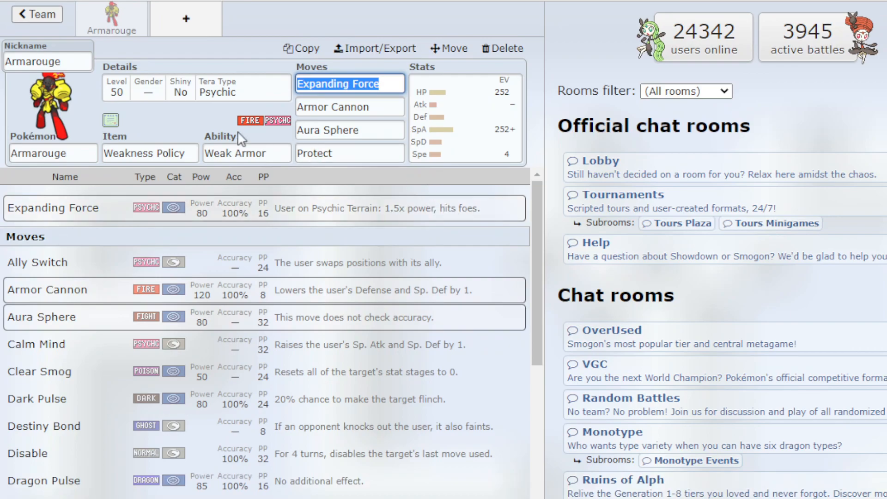
click(367, 84)
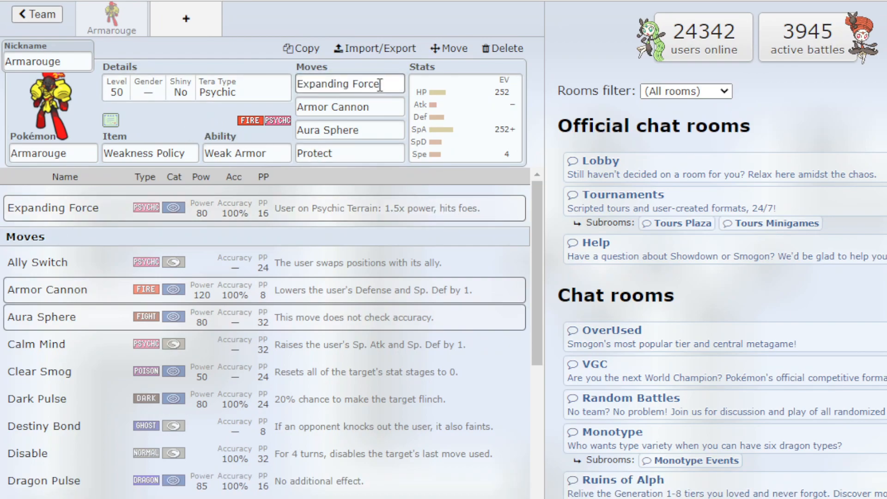
triple_click(348, 83)
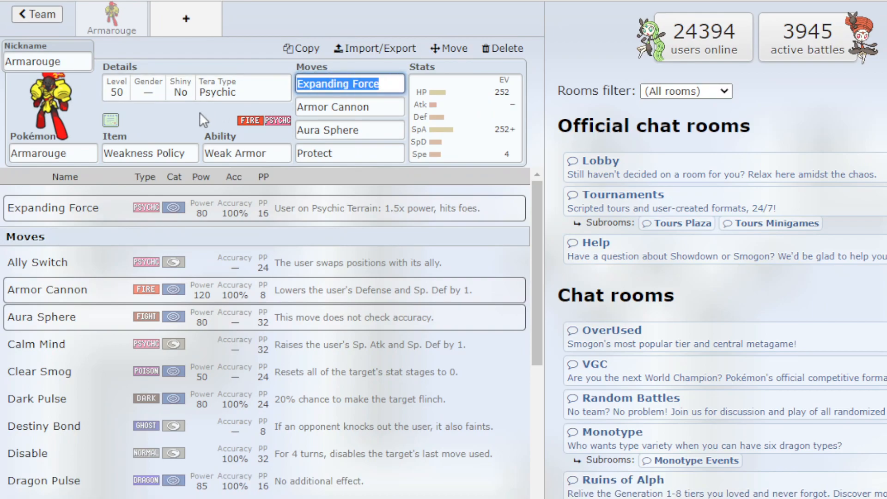
mouse_move(314, 141)
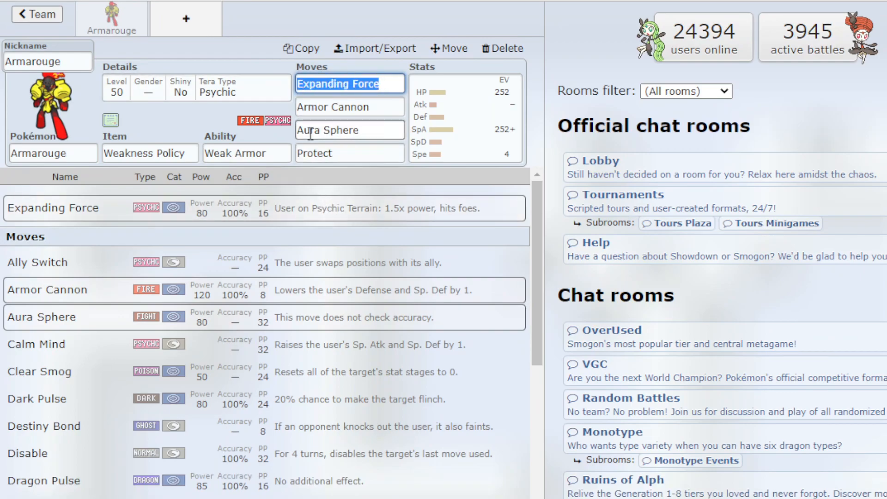
click(349, 107)
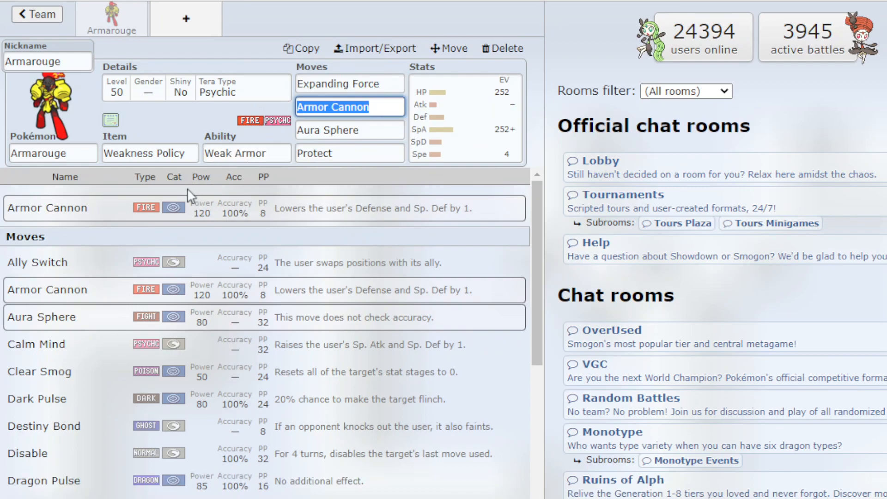
mouse_move(169, 139)
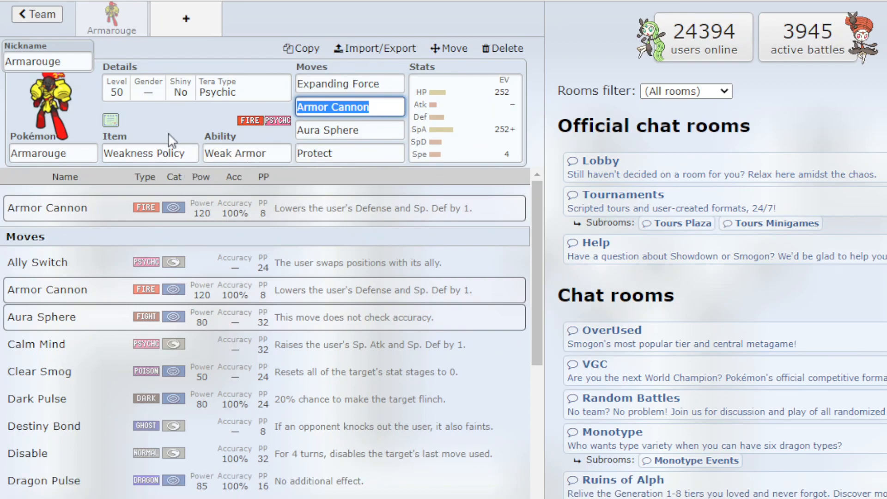
mouse_move(150, 216)
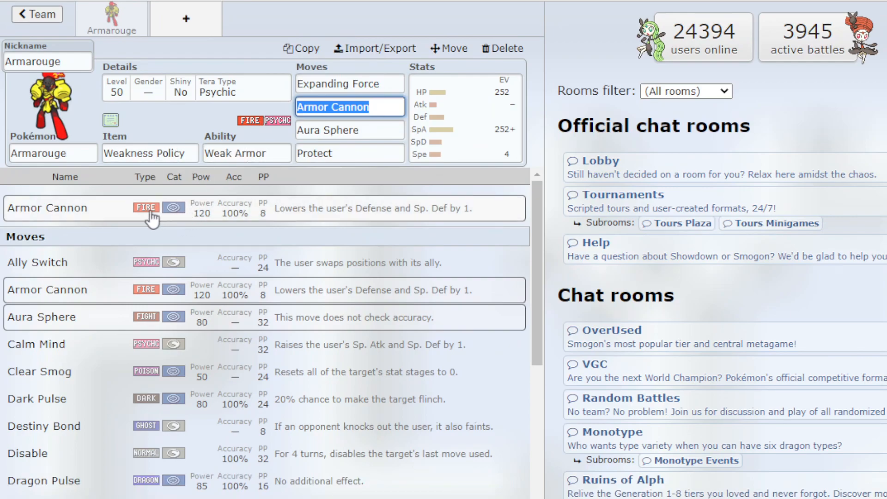
mouse_move(351, 217)
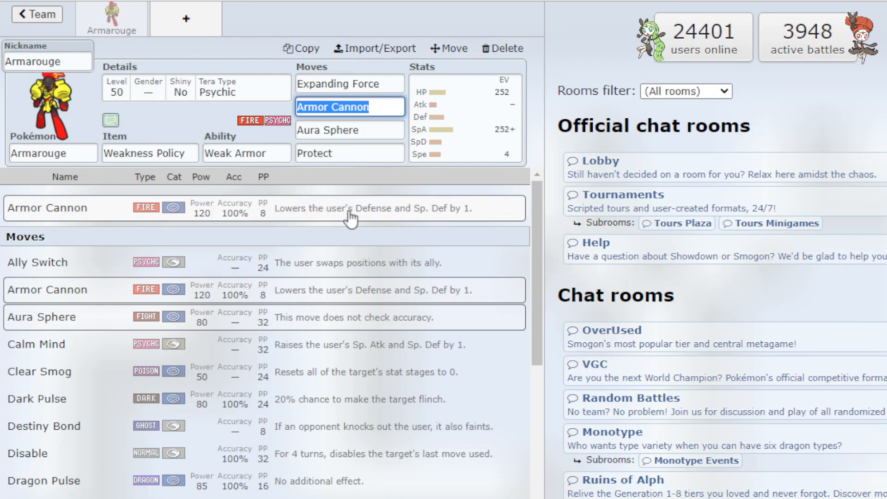
mouse_move(323, 202)
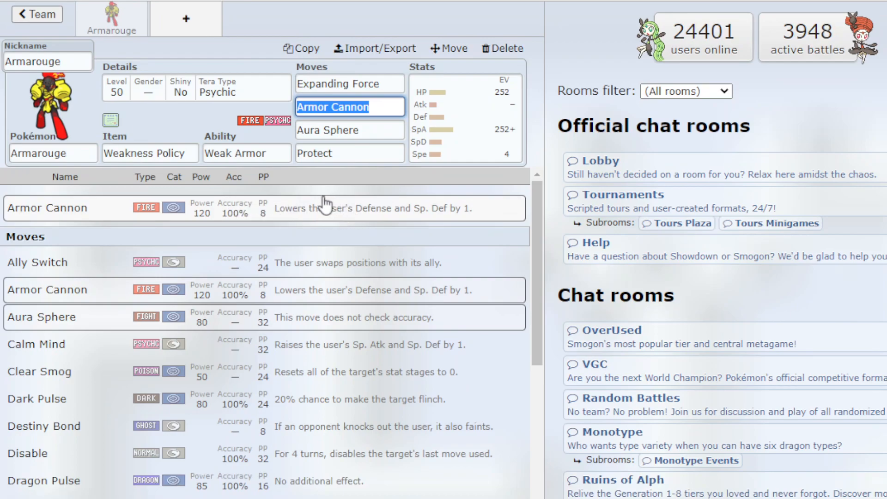
mouse_move(308, 192)
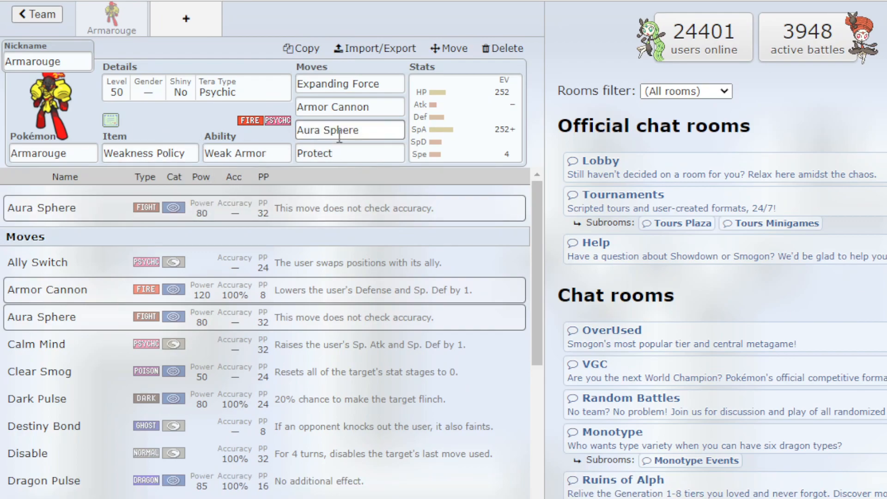
click(349, 153)
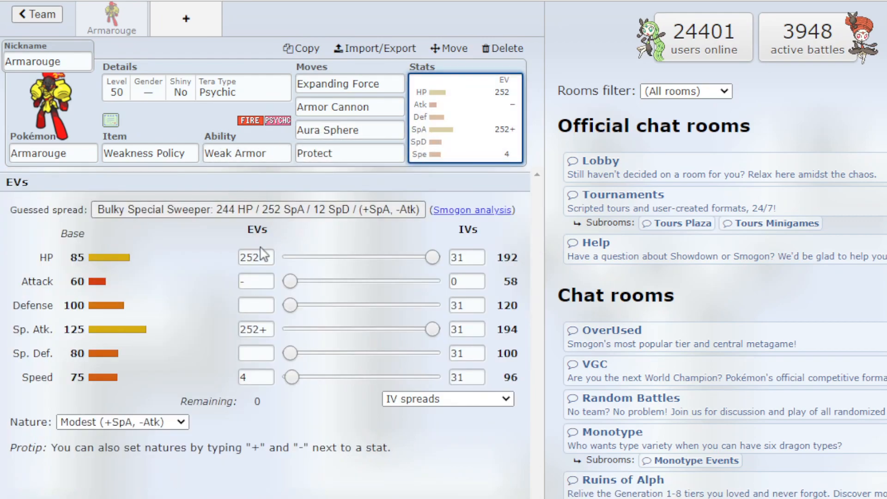
mouse_move(134, 264)
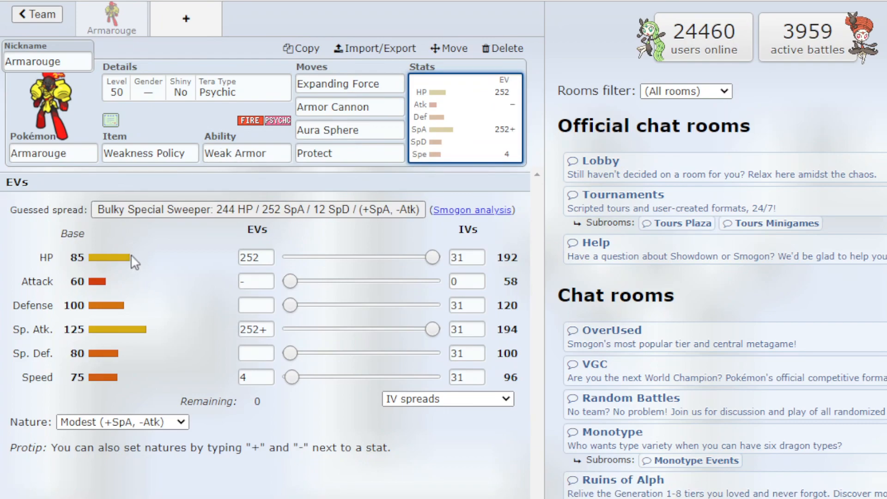
Review the 252 HP / 252 SpA / 4 Spe Modest spread and return to the item field
click(256, 328)
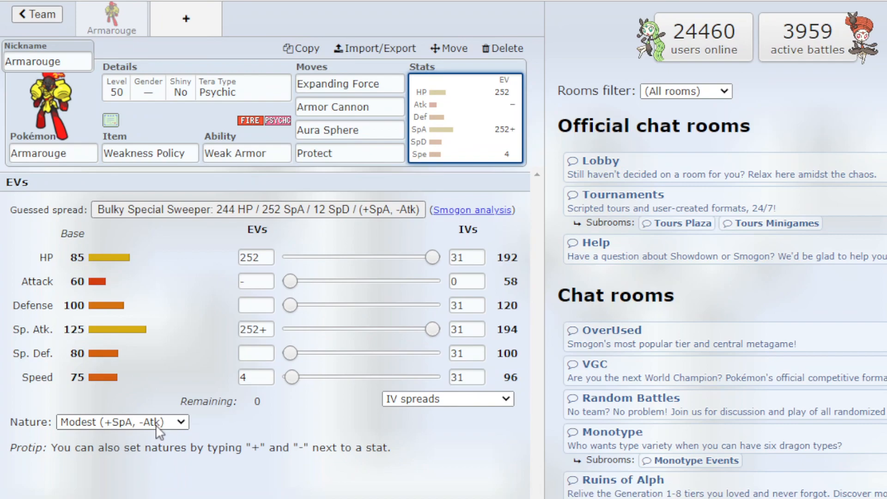
click(257, 329)
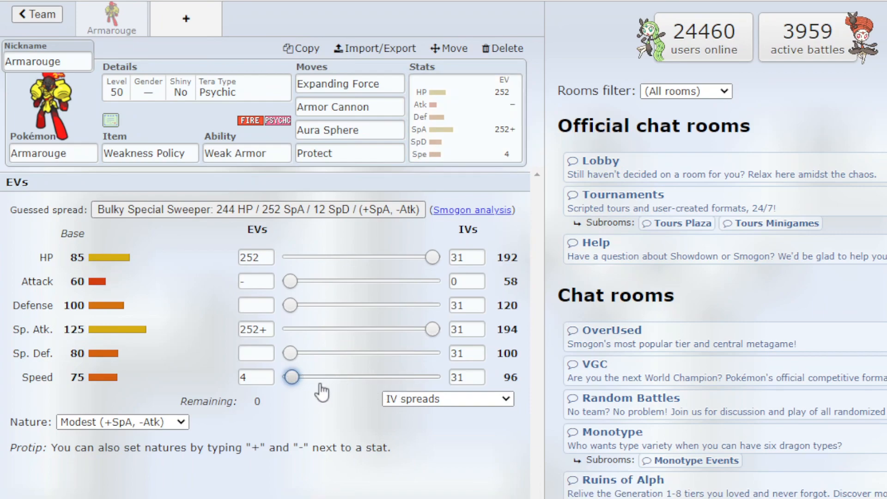
mouse_move(307, 388)
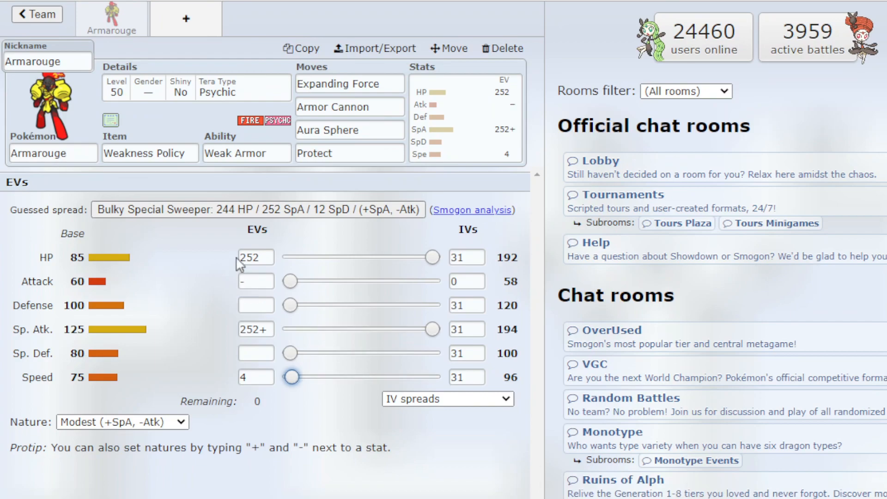
click(150, 153)
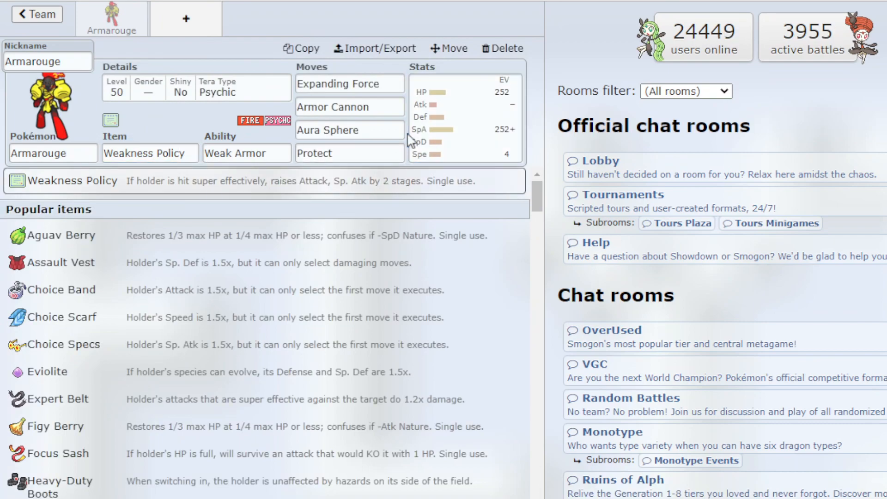
Bring the EV spread editor back up, still 252 HP / 252 SpA / 4 Spe Modest
click(464, 119)
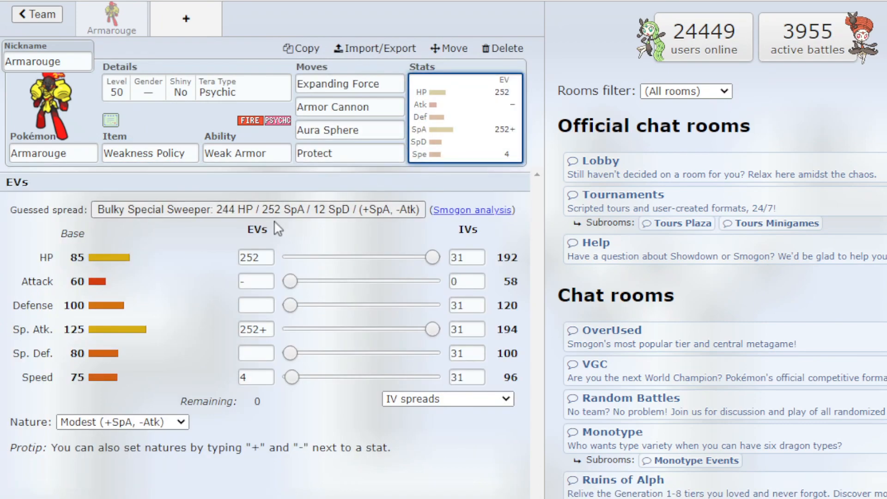
click(246, 153)
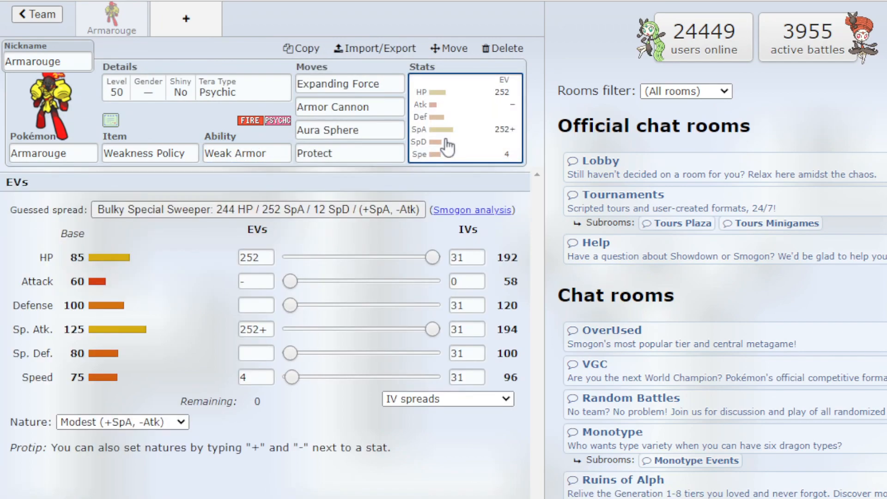
mouse_move(293, 389)
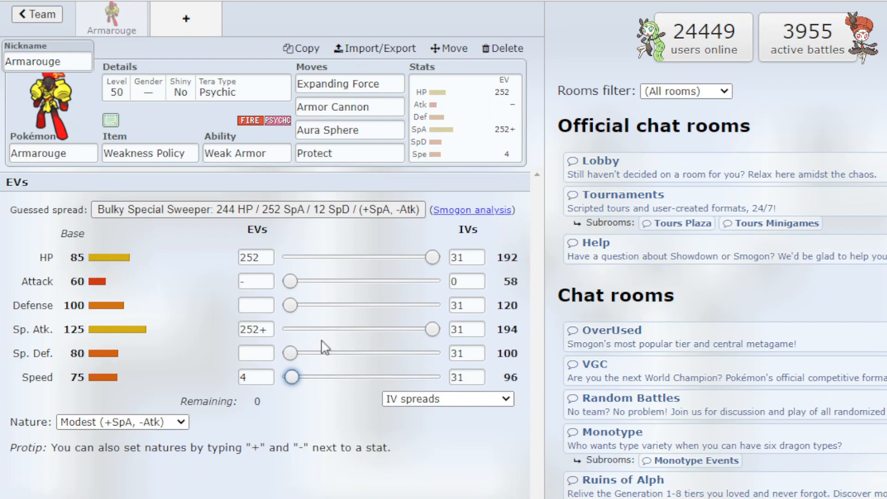
drag(292, 377, 330, 377)
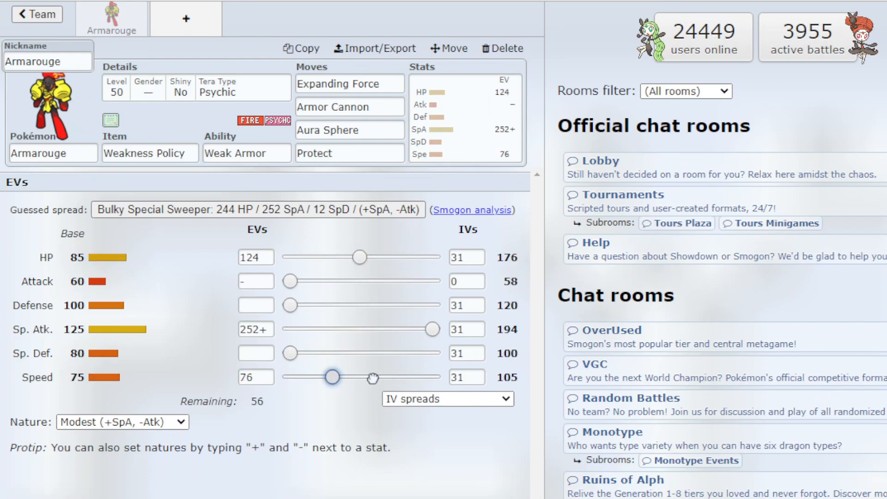
drag(331, 377, 359, 377)
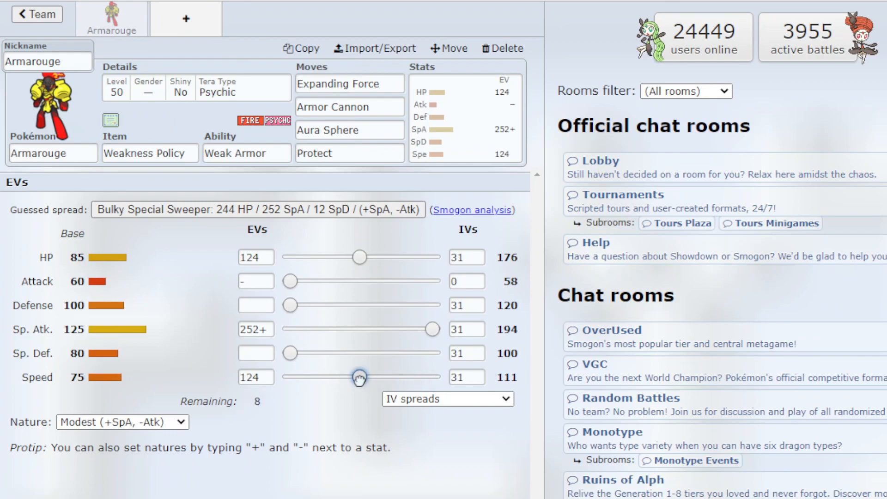
drag(358, 376, 327, 377)
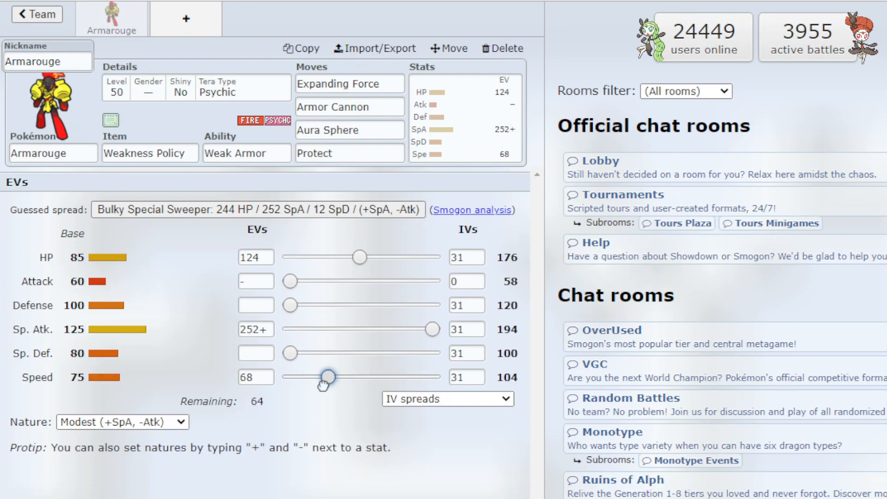
drag(328, 377, 294, 377)
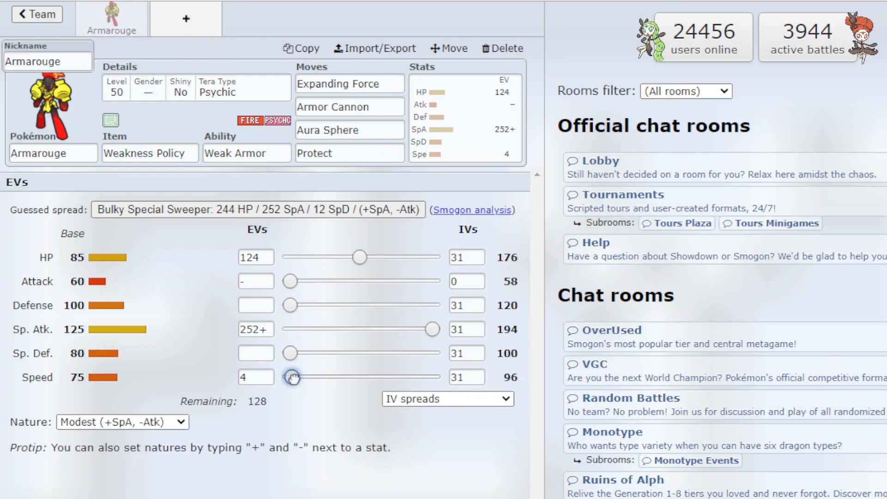
drag(359, 257, 431, 257)
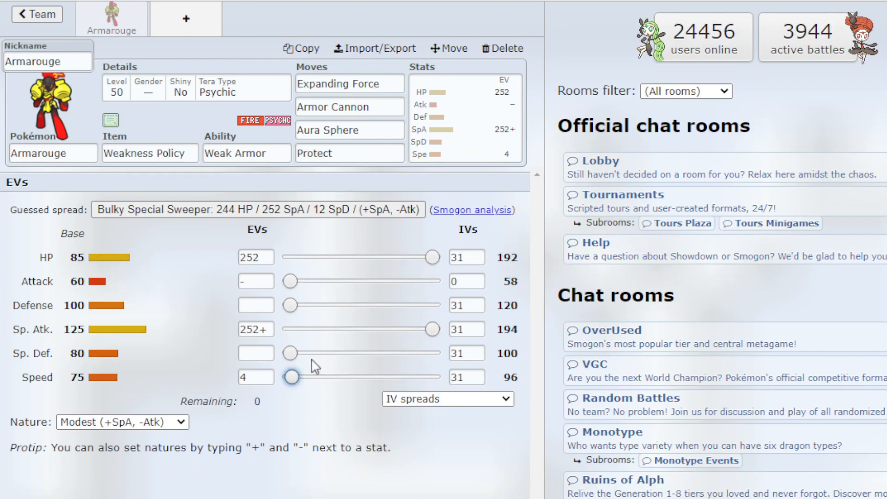
drag(432, 257, 372, 257)
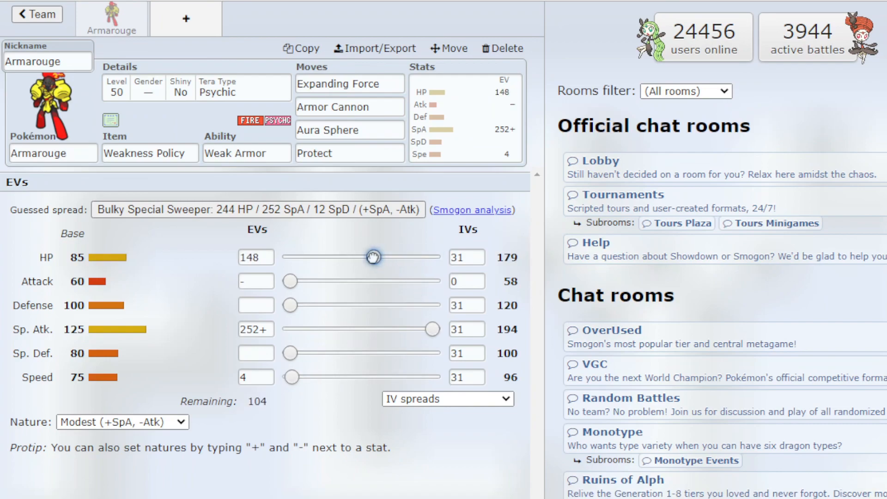
drag(372, 256, 399, 256)
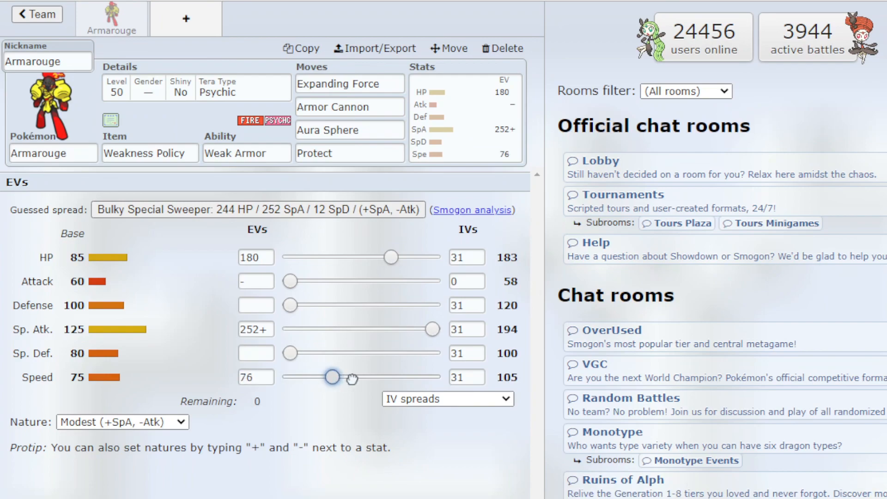
drag(332, 376, 289, 377)
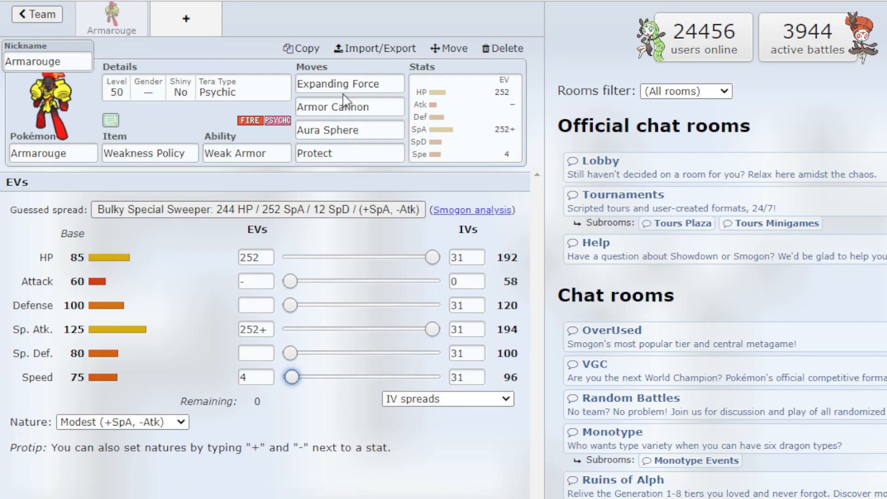
Show the move list for Armarouge's first move, Expanding Force
click(349, 83)
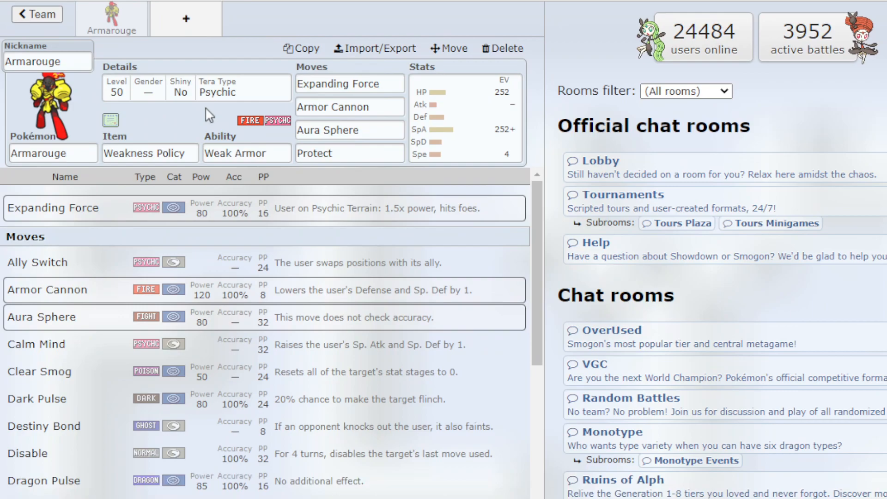
mouse_move(209, 124)
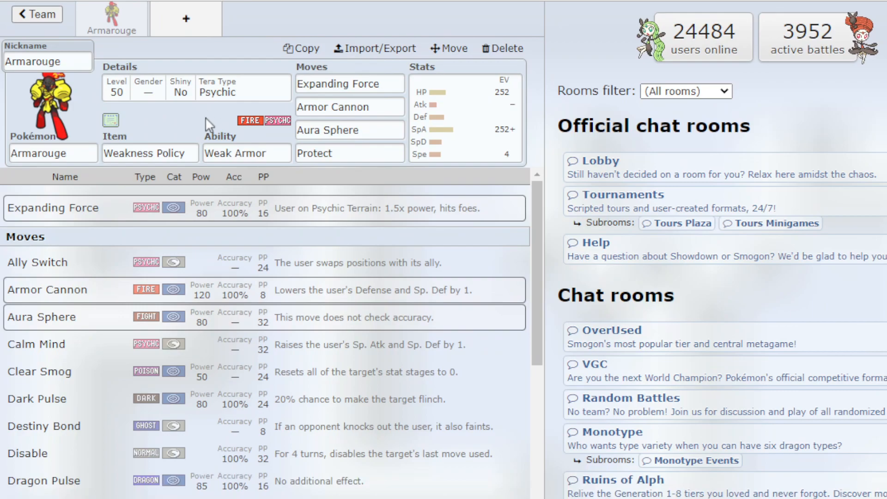
mouse_move(364, 183)
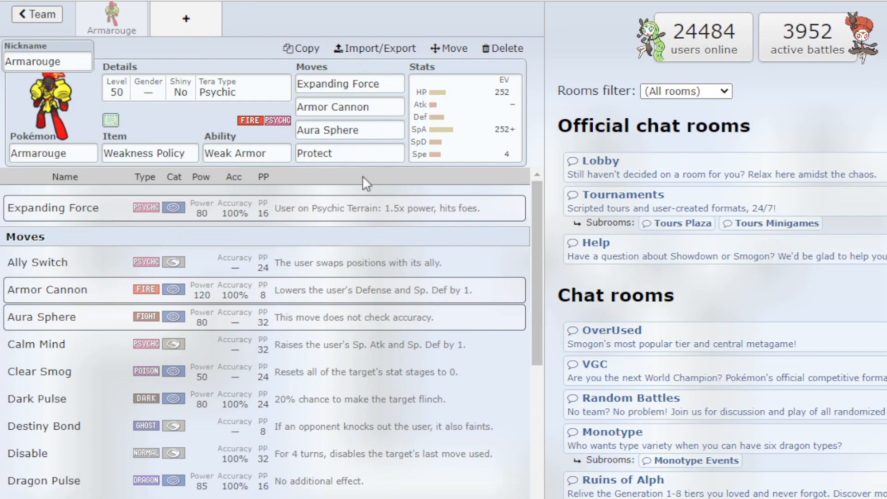